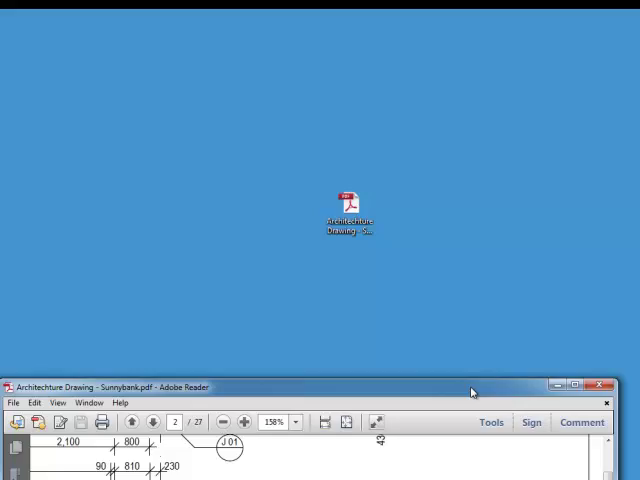
Raise the Sunnybank ground-floor plan in Adobe Reader, checking the PDF's open-with options on the way
click(561, 387)
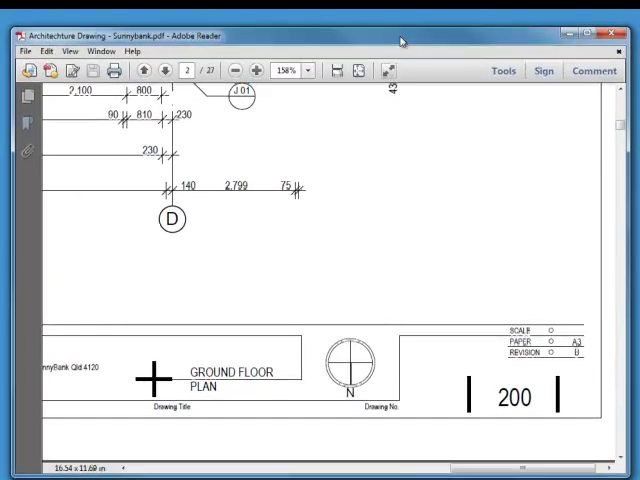
right_click(348, 222)
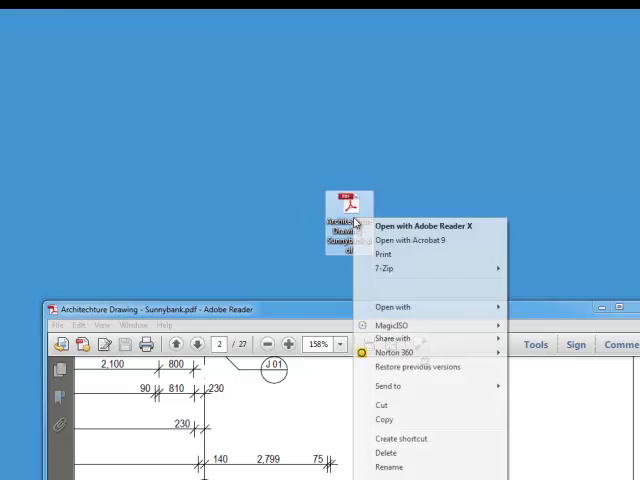
mouse_move(400, 240)
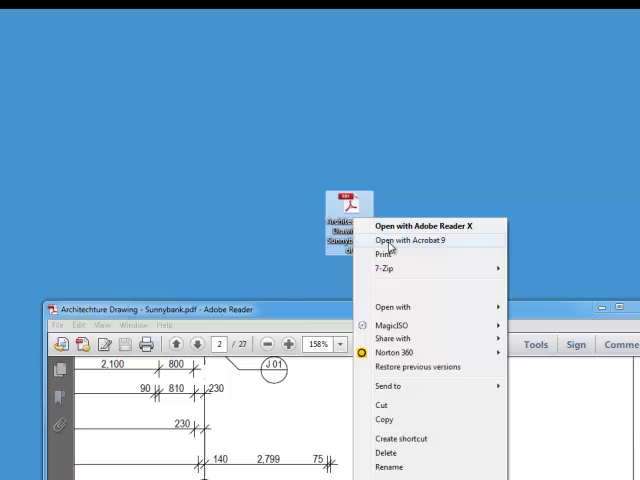
click(411, 225)
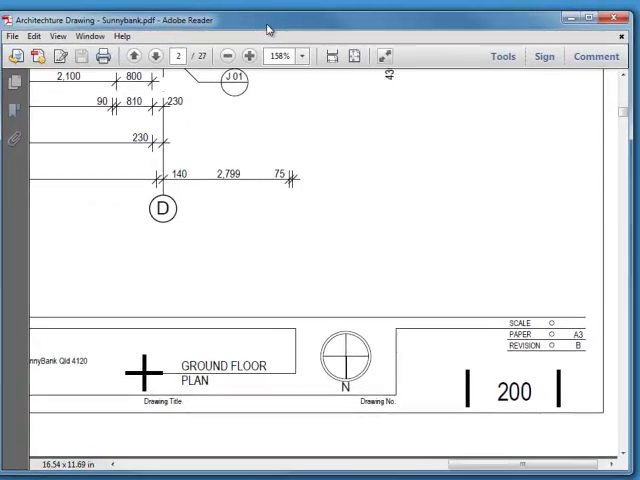
scroll(right, 3)
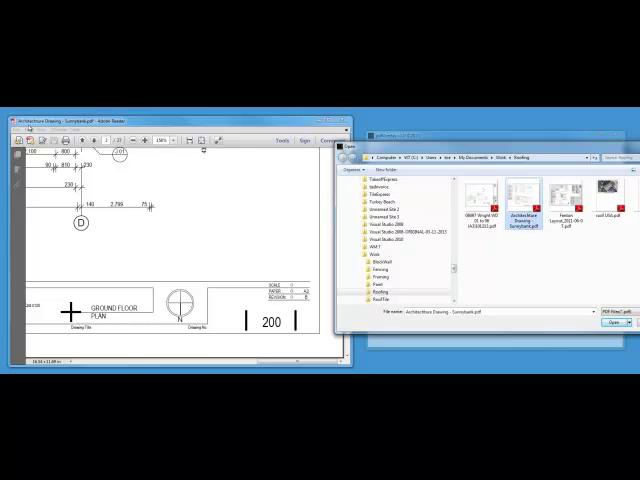
Open the Sunnybank first-floor plan in the overlay and switch to the Hand Tool for panning
click(611, 322)
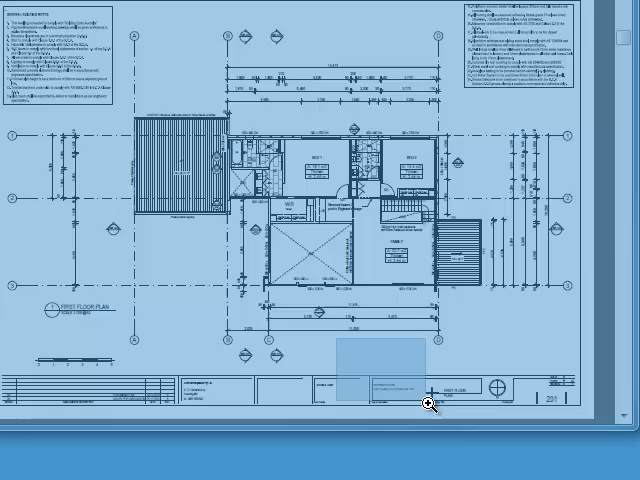
right_click(425, 403)
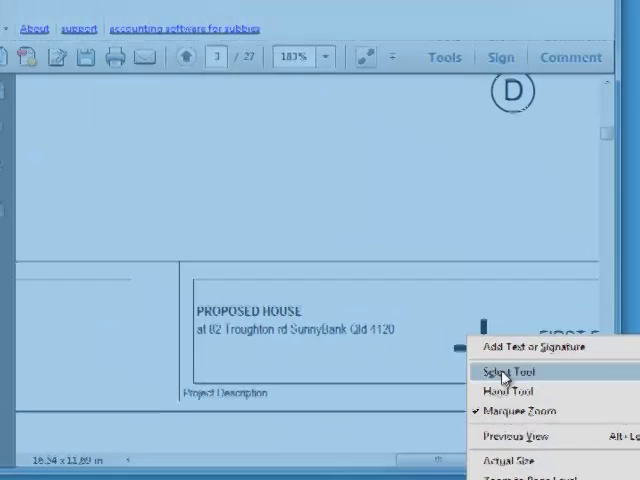
click(510, 372)
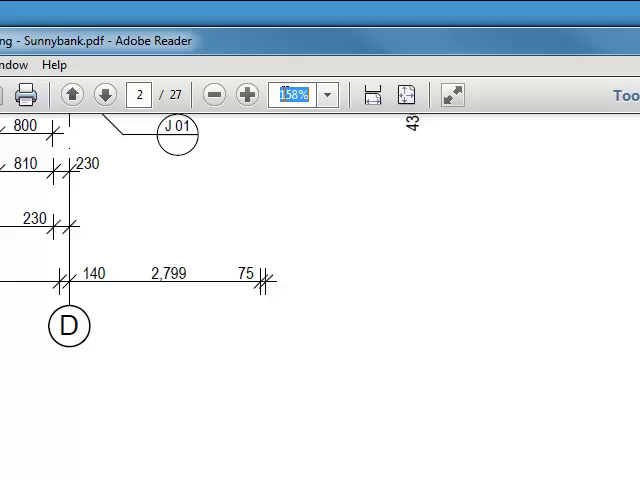
mouse_move(340, 218)
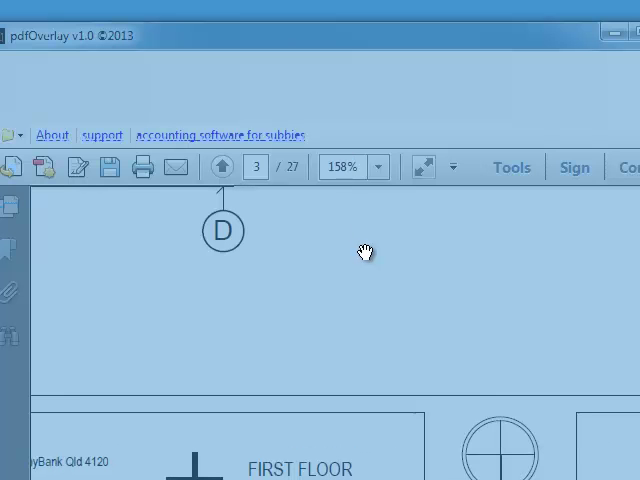
mouse_move(515, 380)
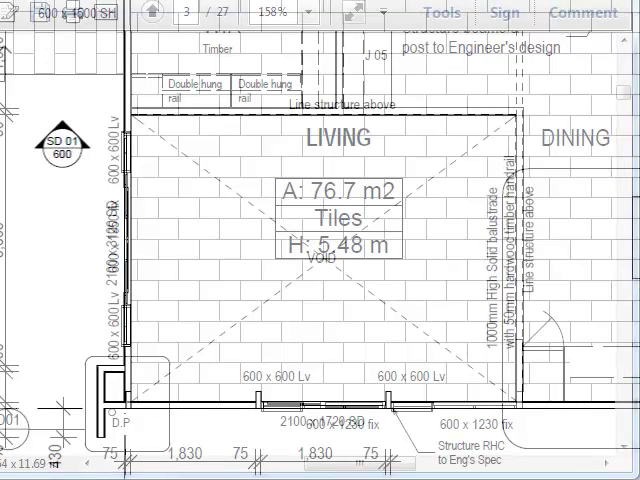
mouse_move(502, 112)
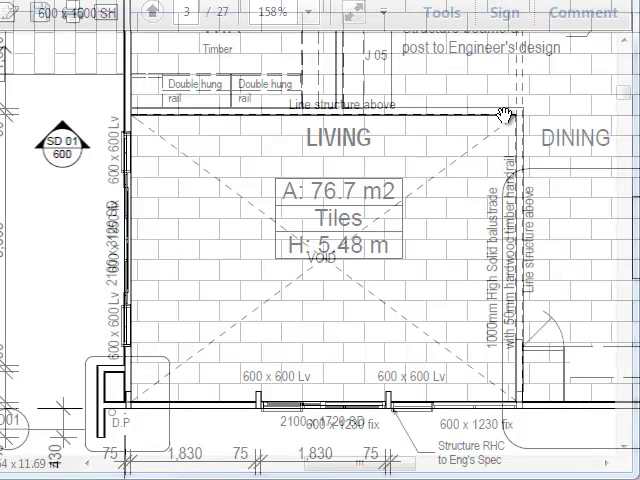
mouse_move(340, 140)
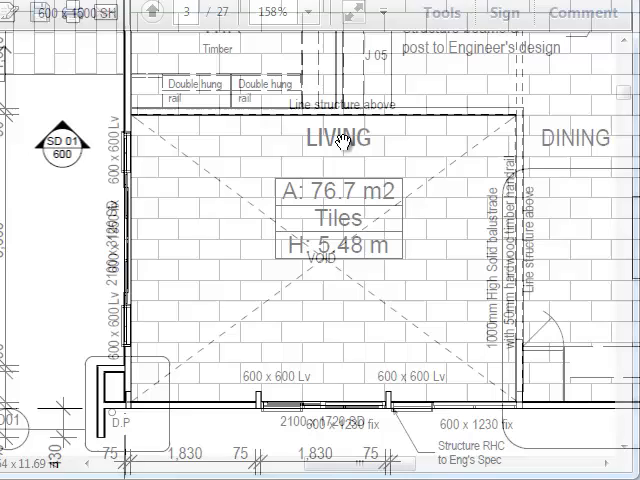
mouse_move(325, 120)
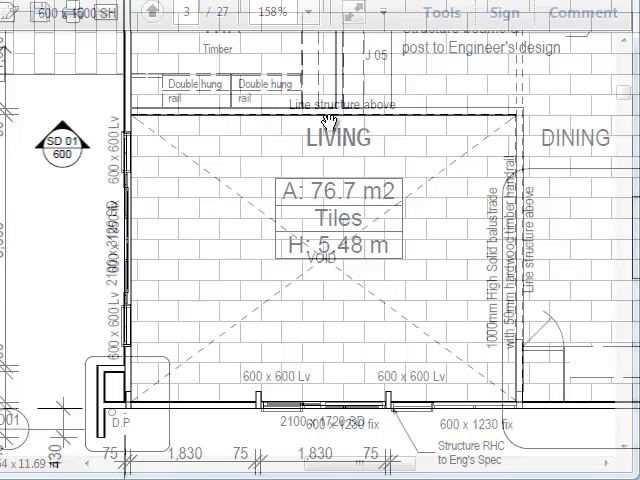